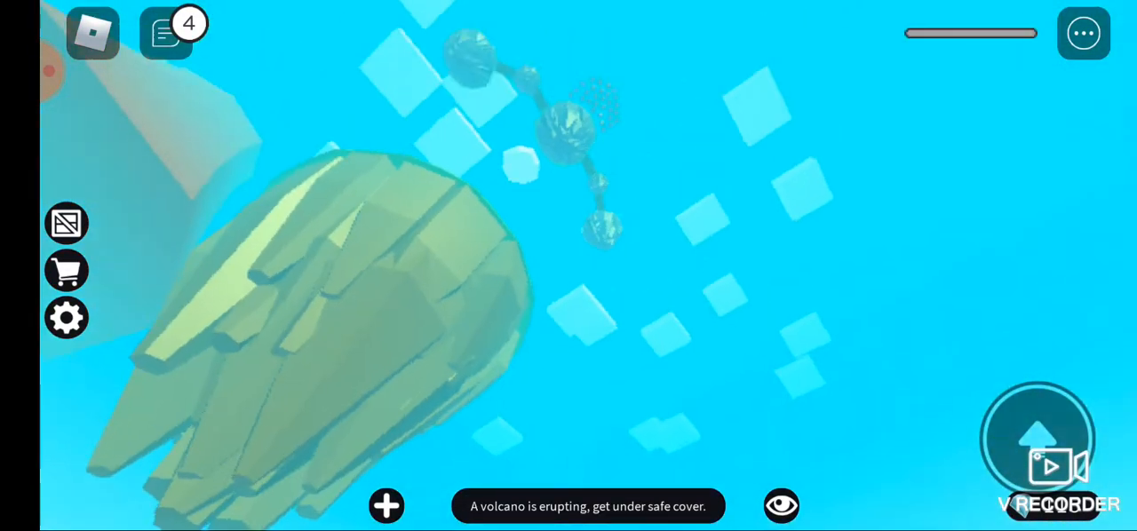
Step: Play the volcano round, then browse the Daily Shop's Gravity, Jump and Speed potions
left_click(67, 317)
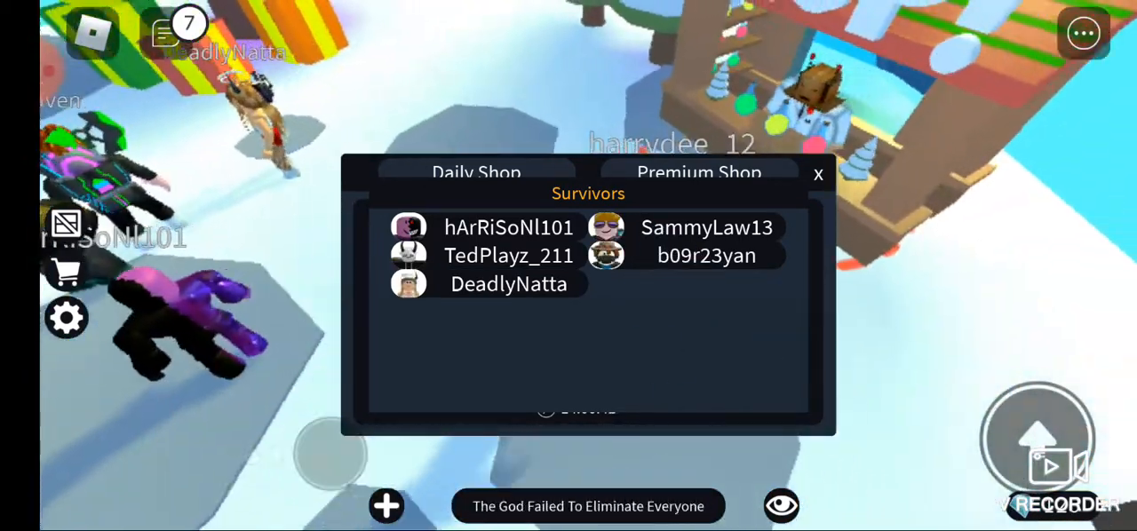
left_click(817, 174)
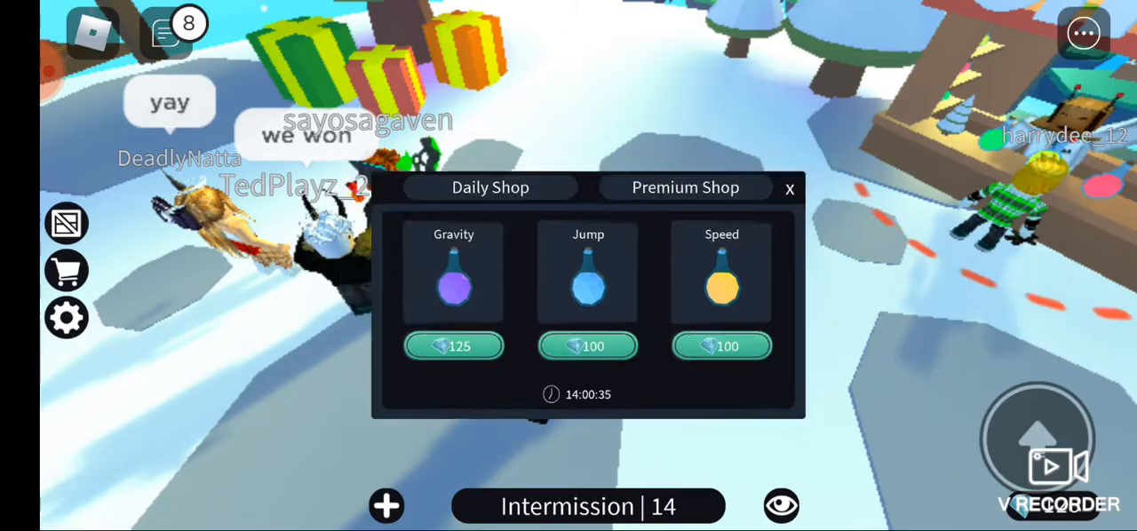
left_click(789, 188)
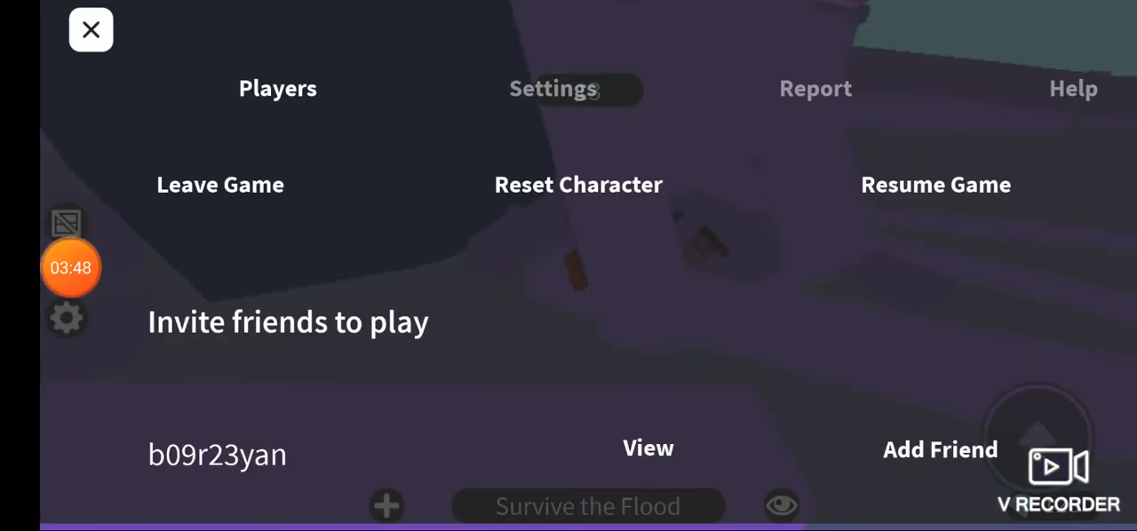
Step: Request to leave the Survive the Flood game and confirm in the dialog
left_click(220, 184)
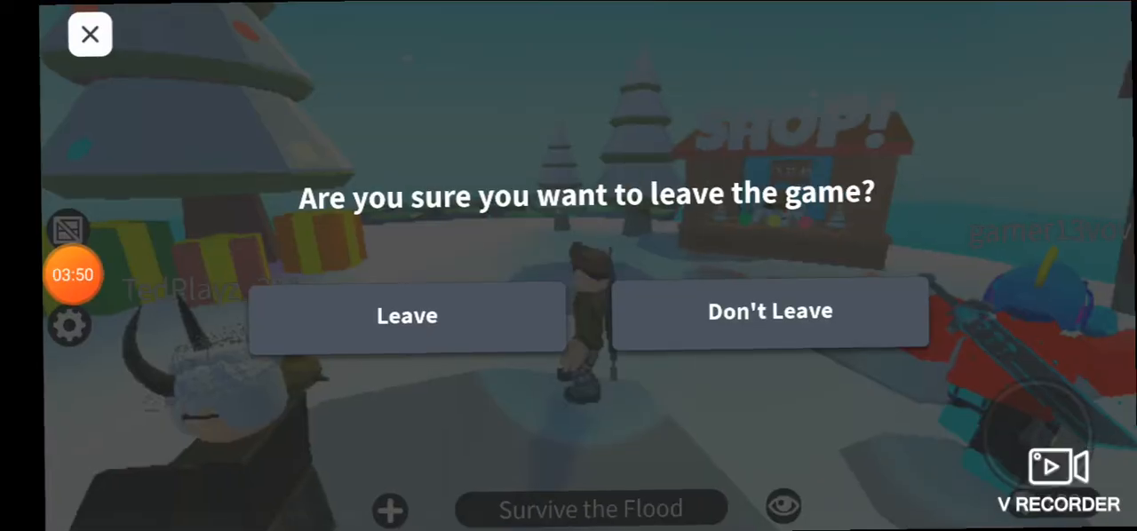
left_click(407, 316)
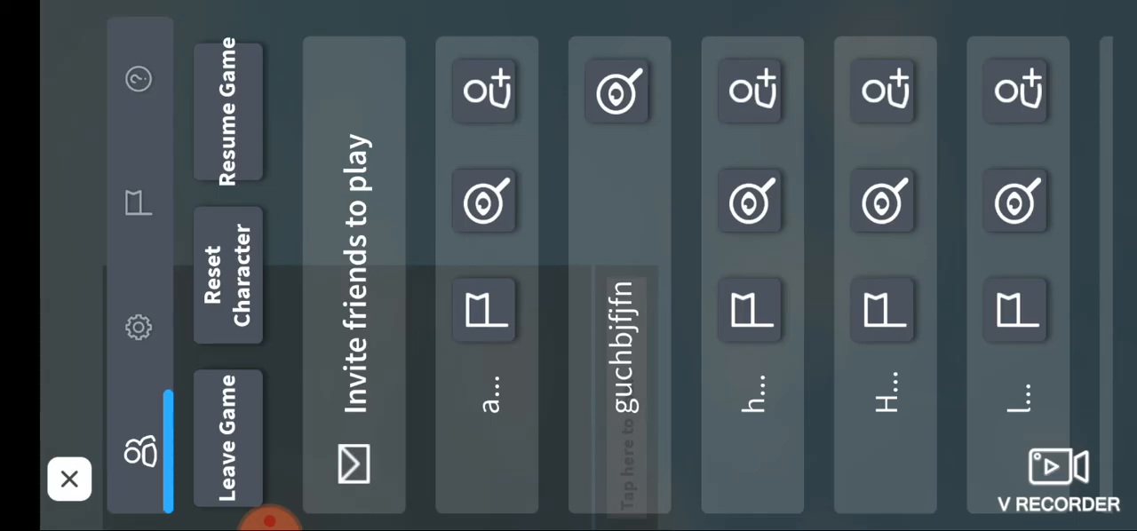
Step: Cancel a leave request, scroll through the Settings list, then ask to leave again
left_click(227, 441)
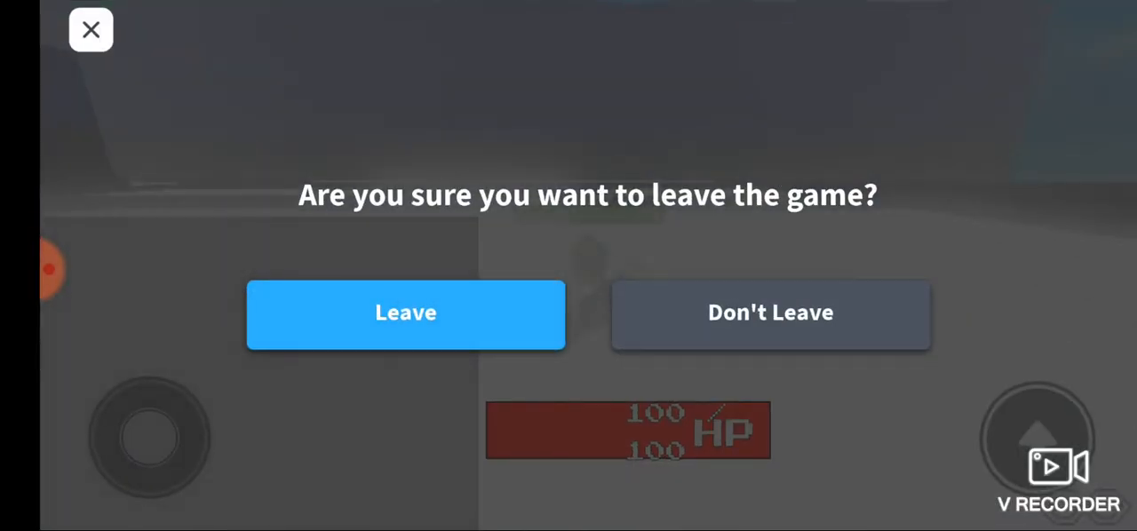
left_click(771, 312)
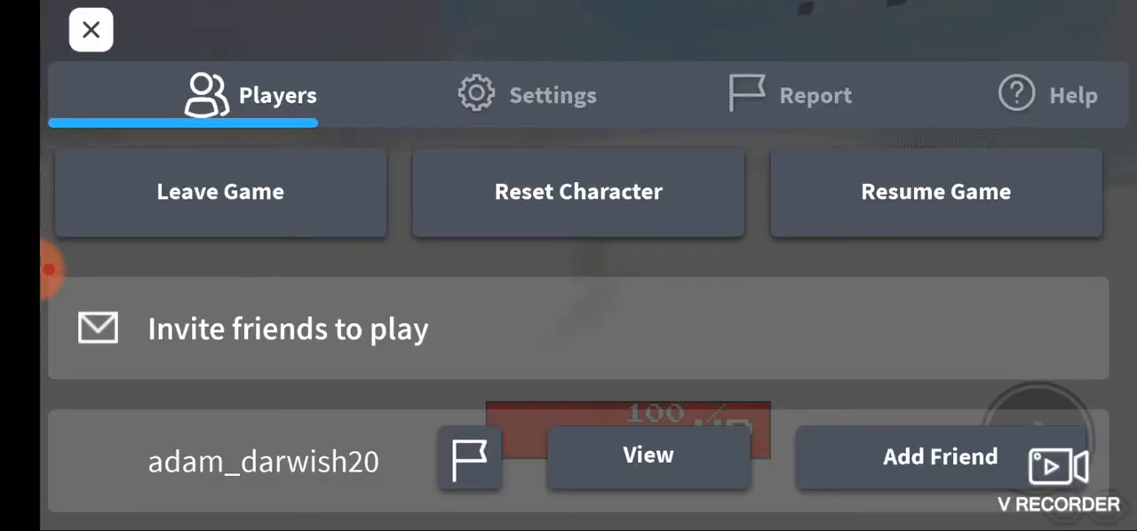
left_click(526, 95)
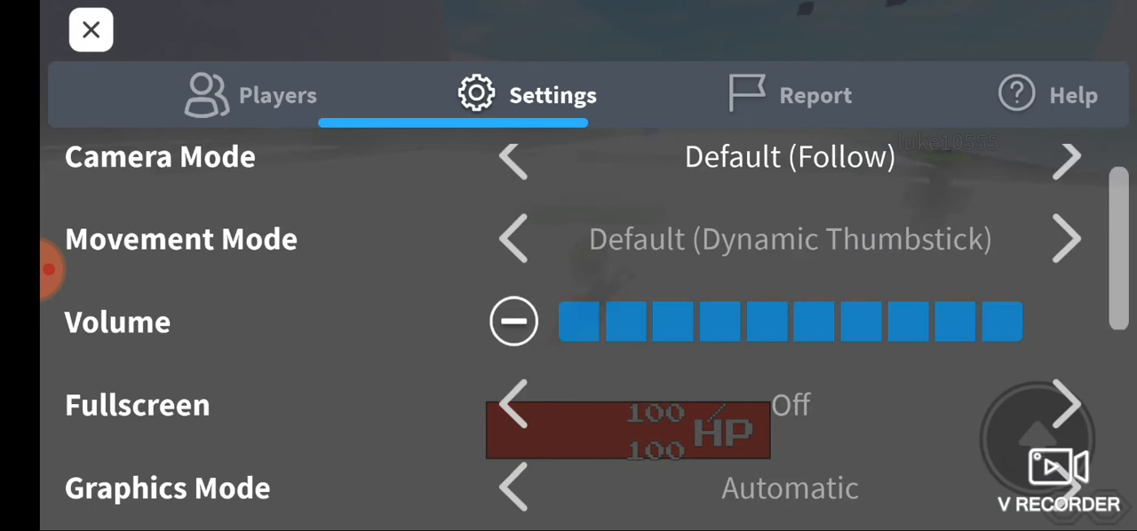
scroll("down", 3)
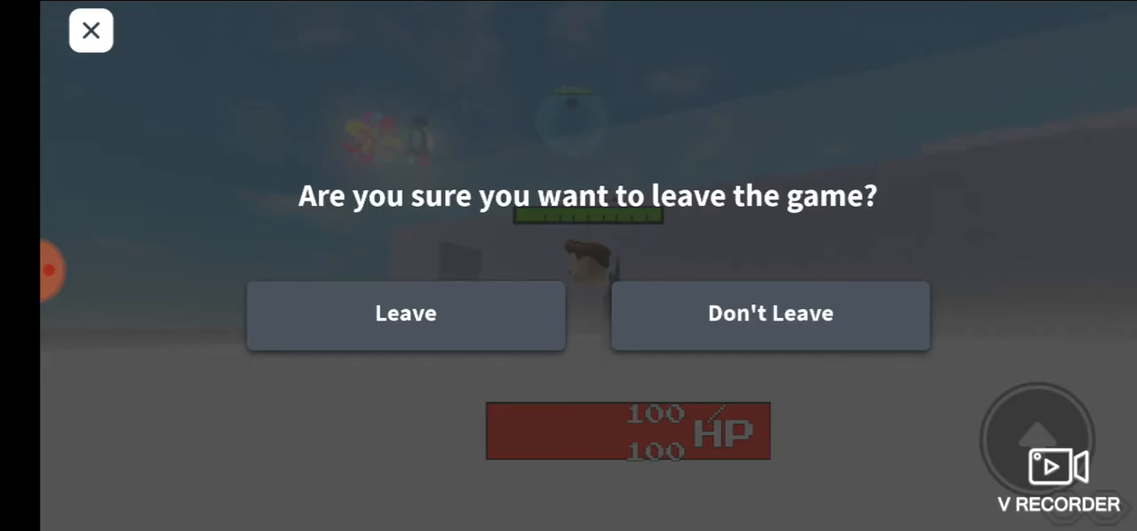
Step: Confirm leaving and scroll the home screen's Continue Playing and Recommended lists
left_click(405, 313)
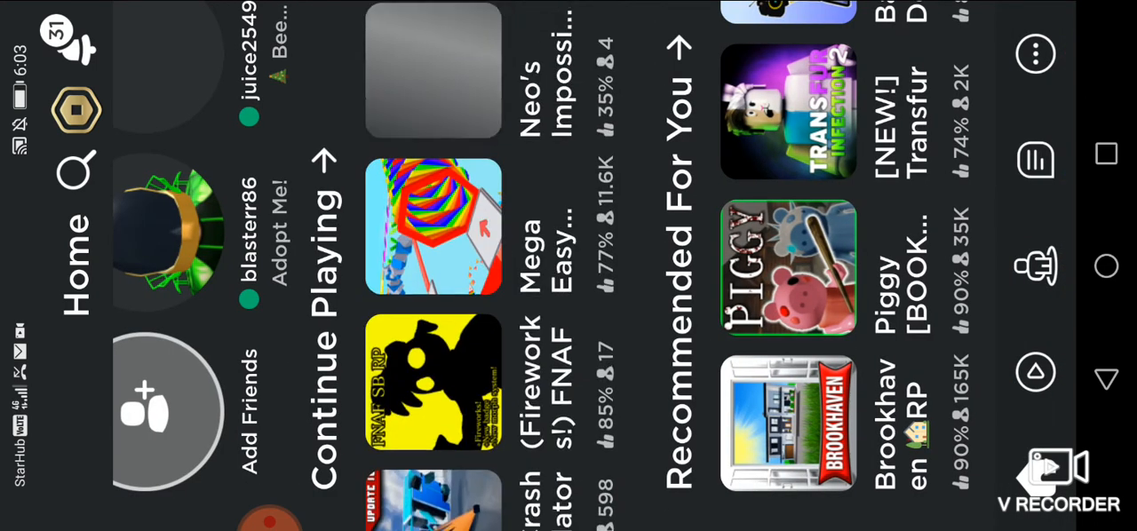
scroll("down", 3)
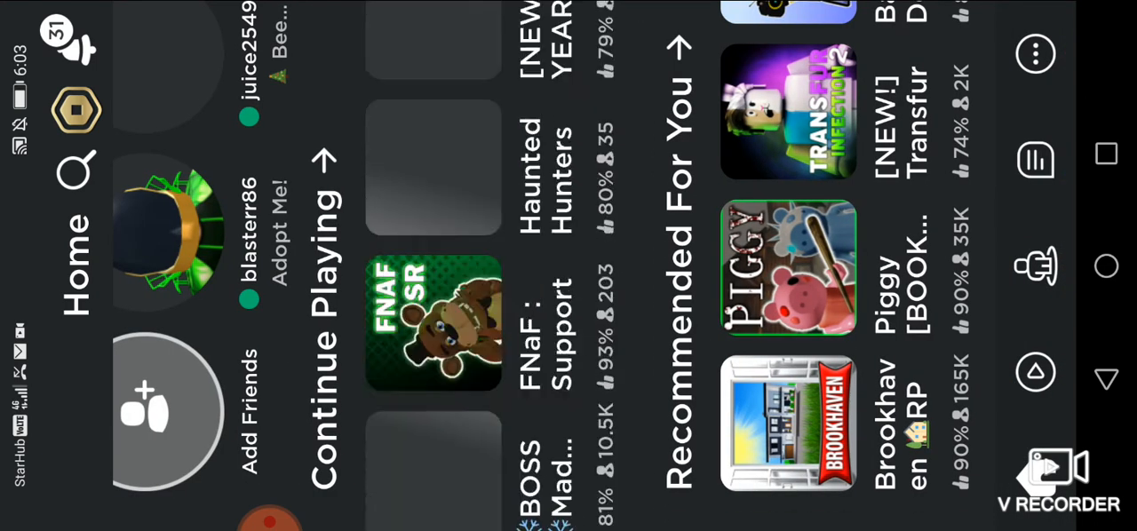
scroll("down", 3)
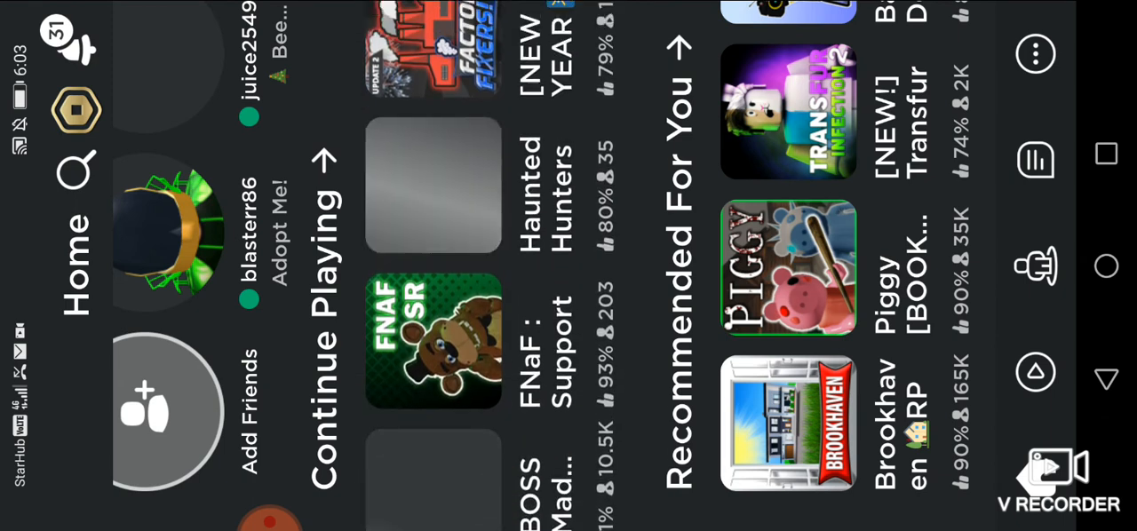